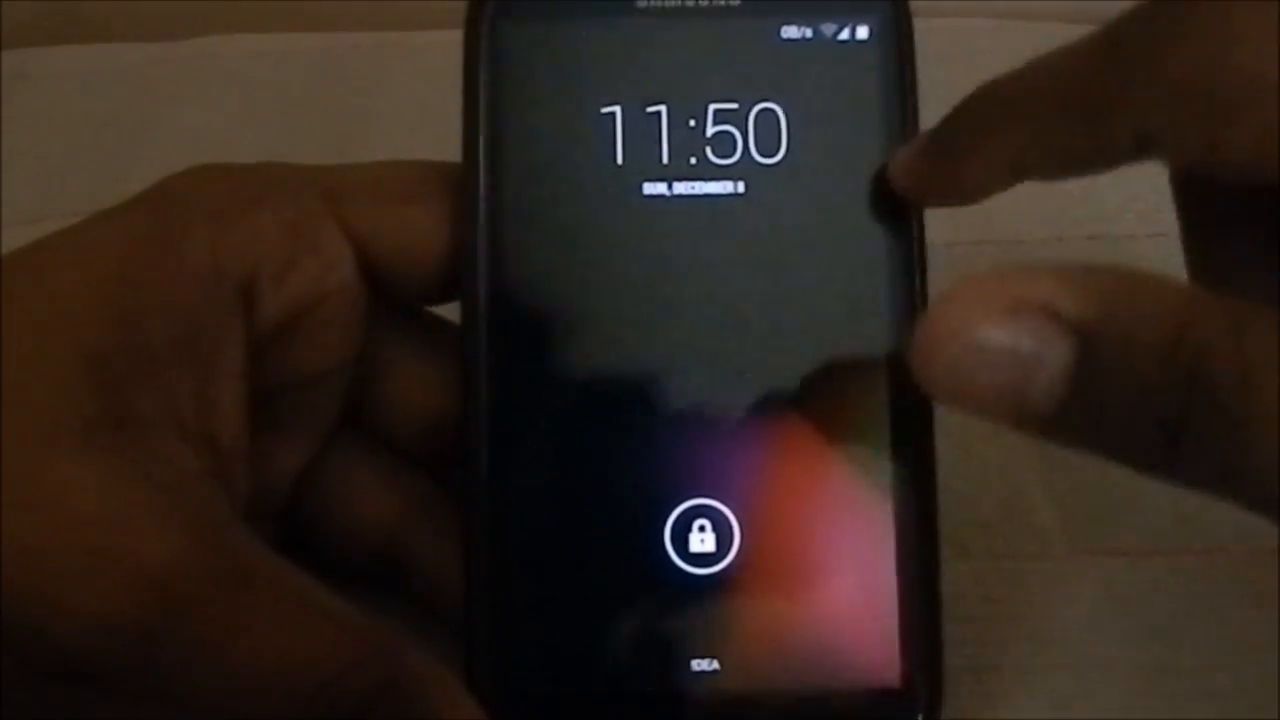
Step: Unlock the phone from the lock screen
click(700, 530)
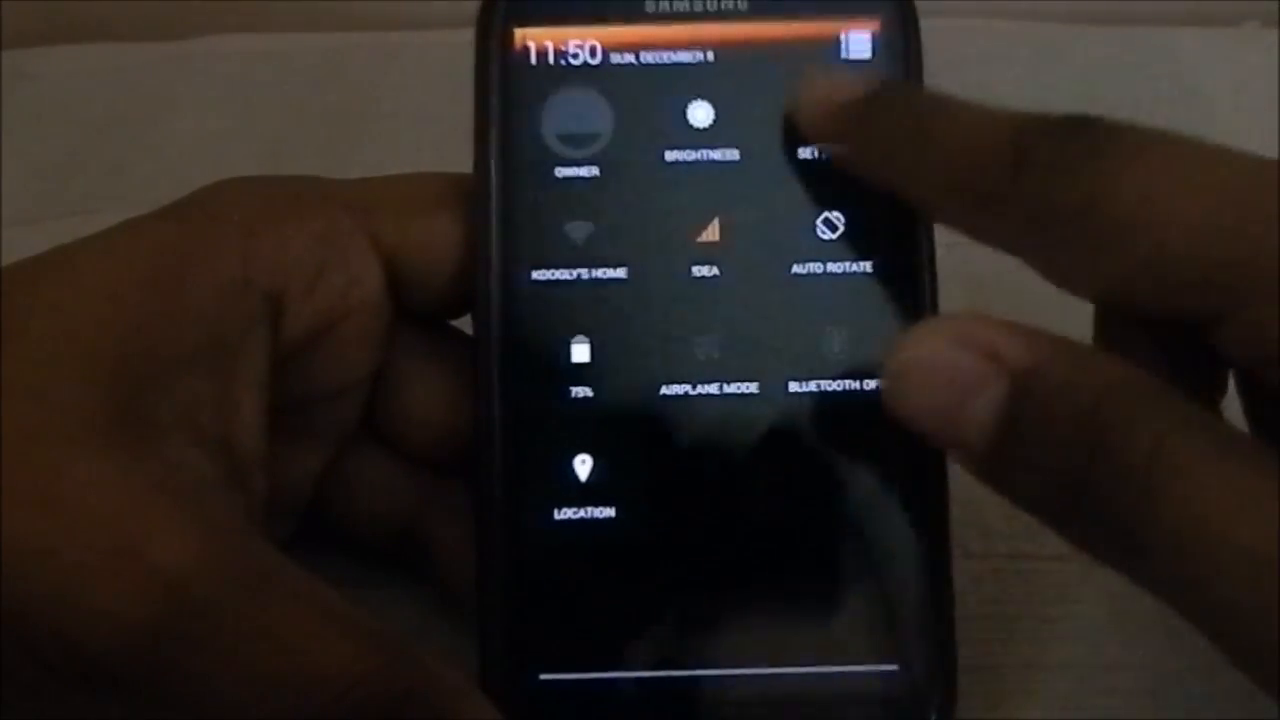
Step: Enter the Settings app from the Quick Settings tile and bring Interface into view
click(820, 150)
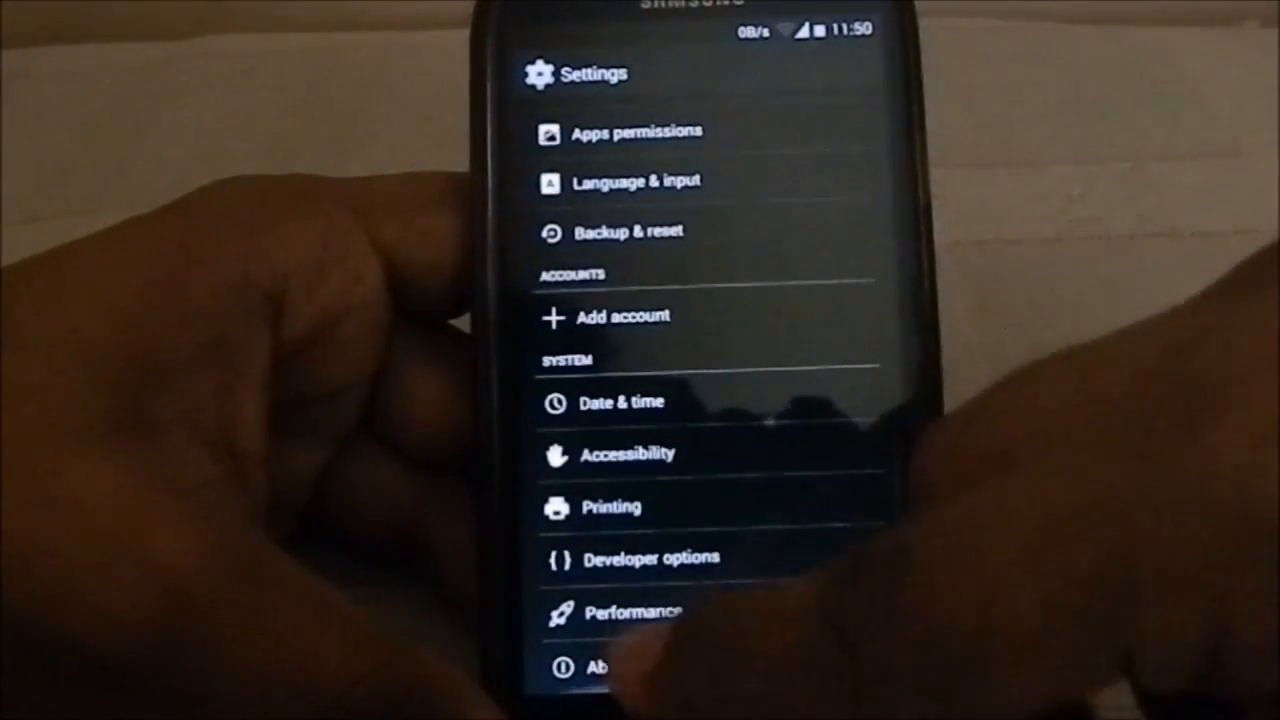
click(600, 668)
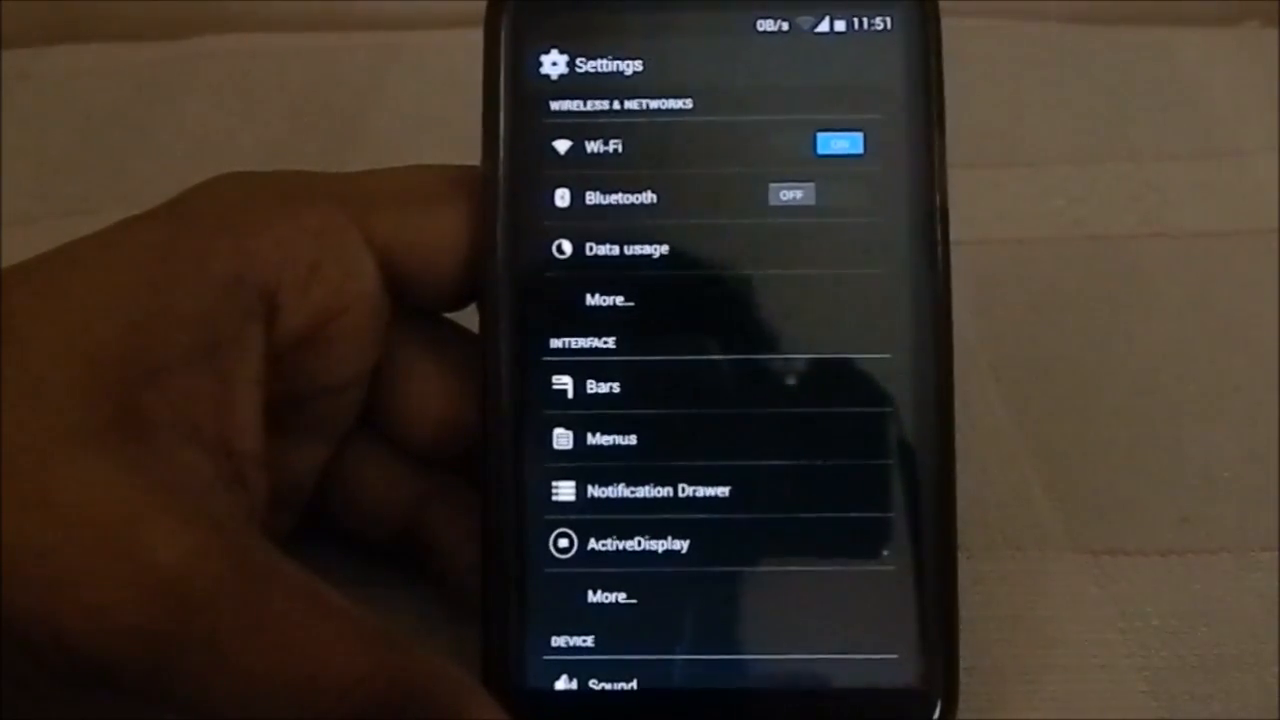
scroll(down, 3)
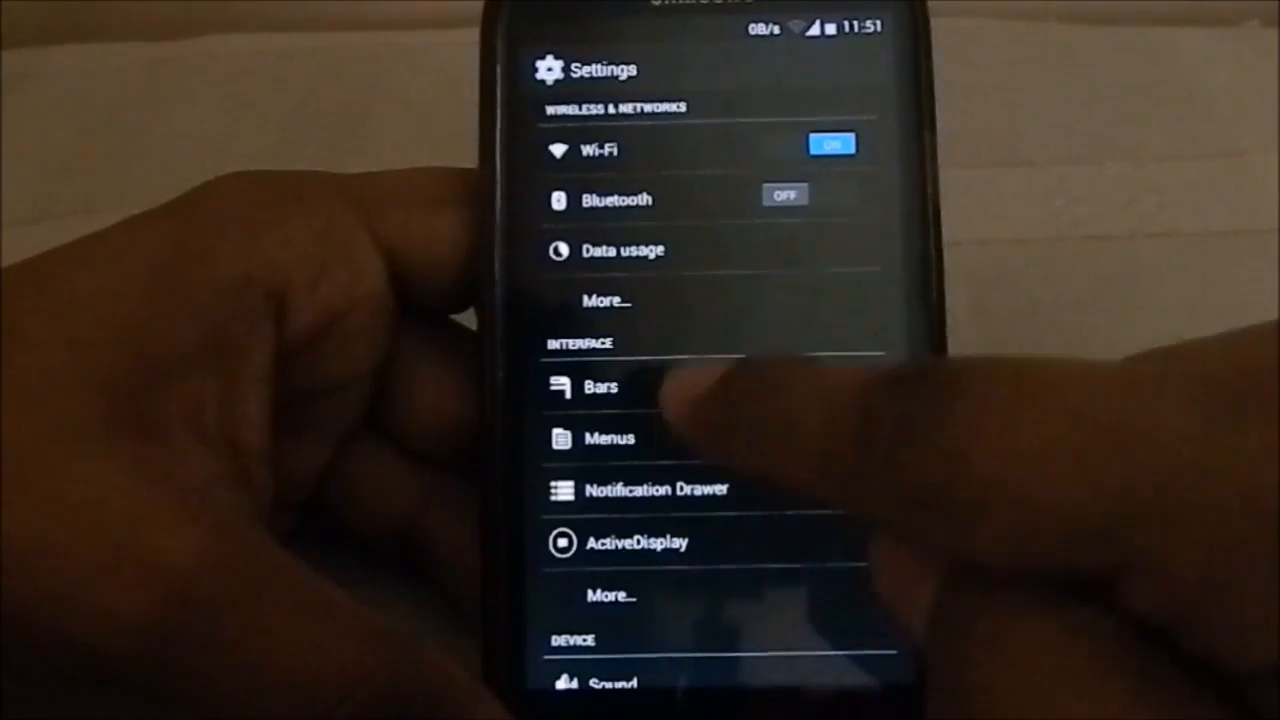
click(600, 388)
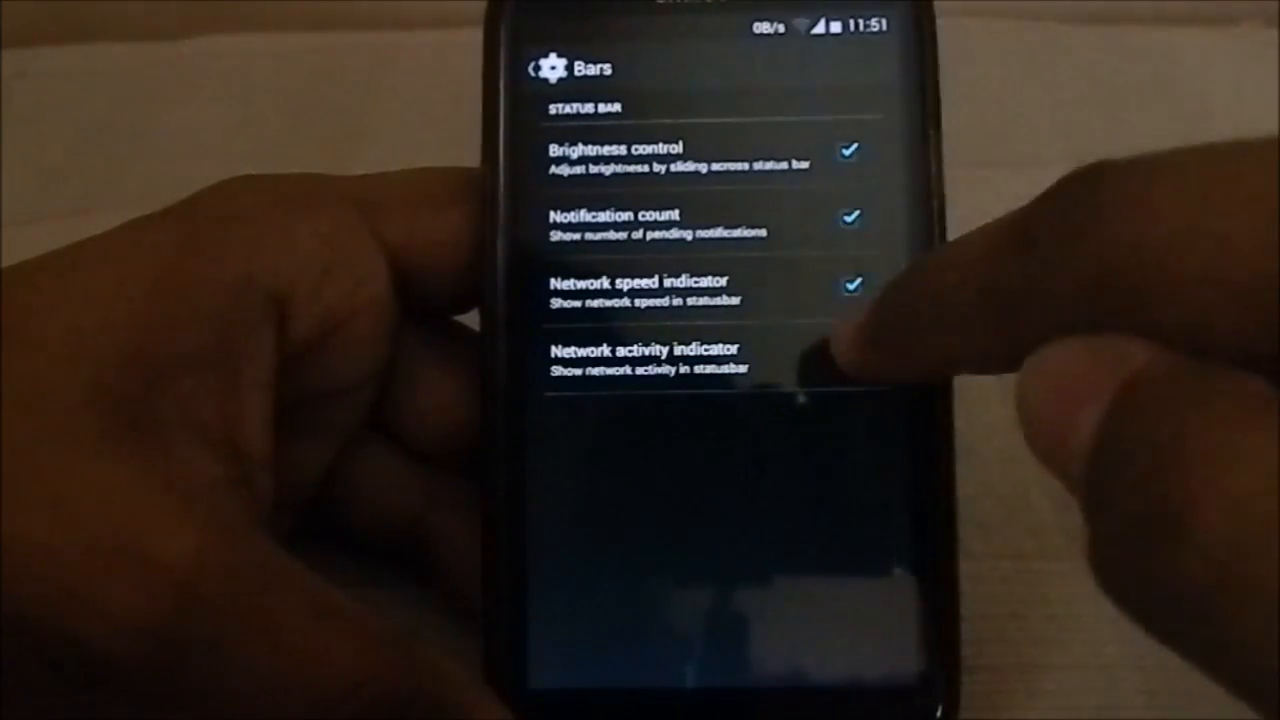
click(852, 358)
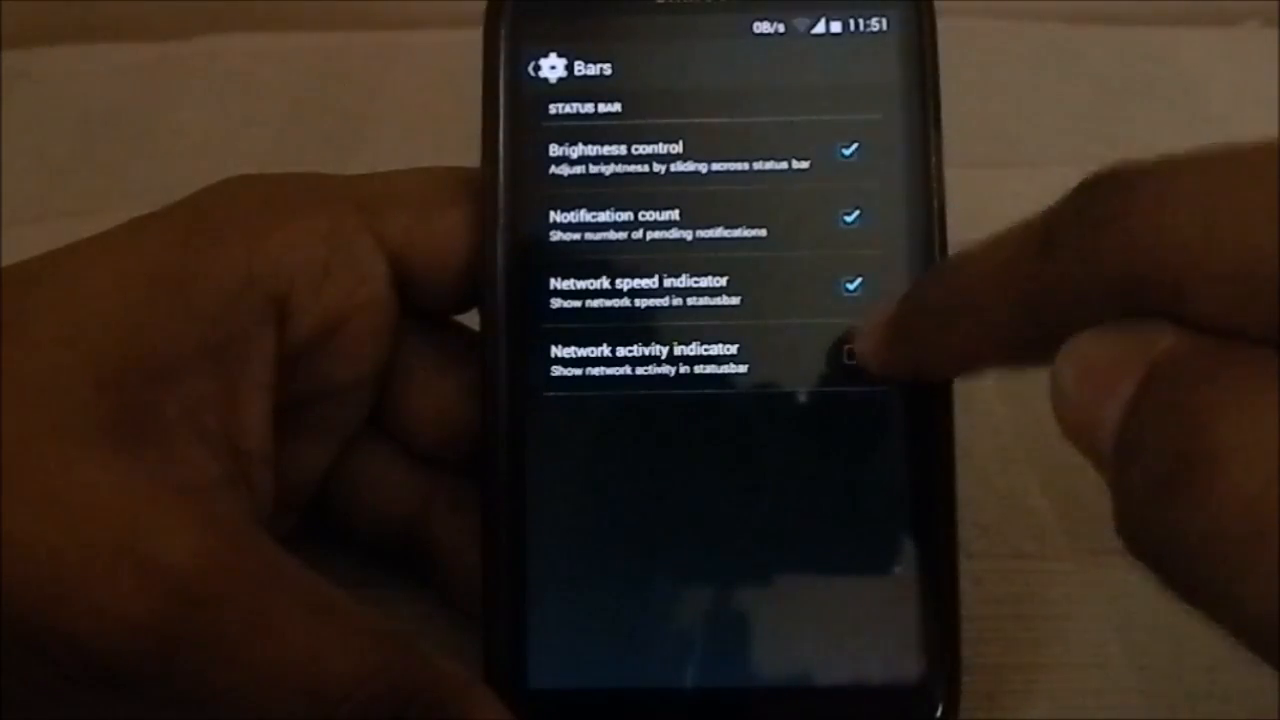
click(852, 356)
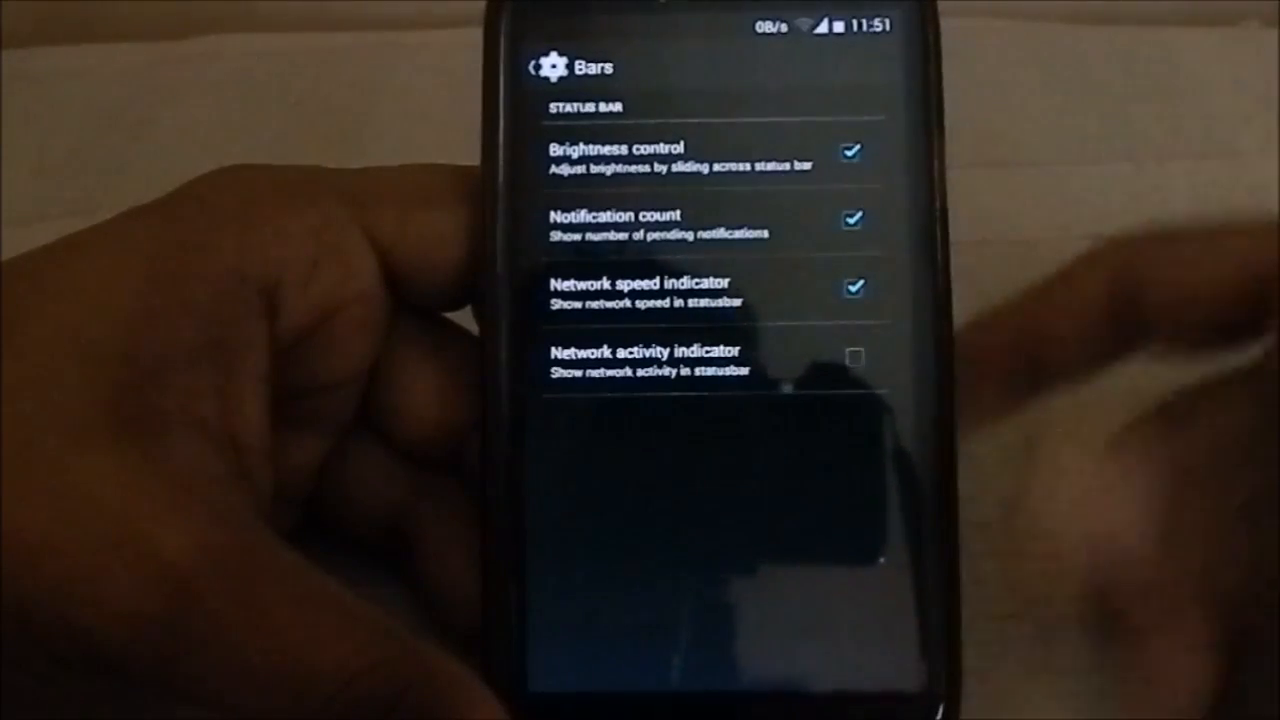
click(538, 64)
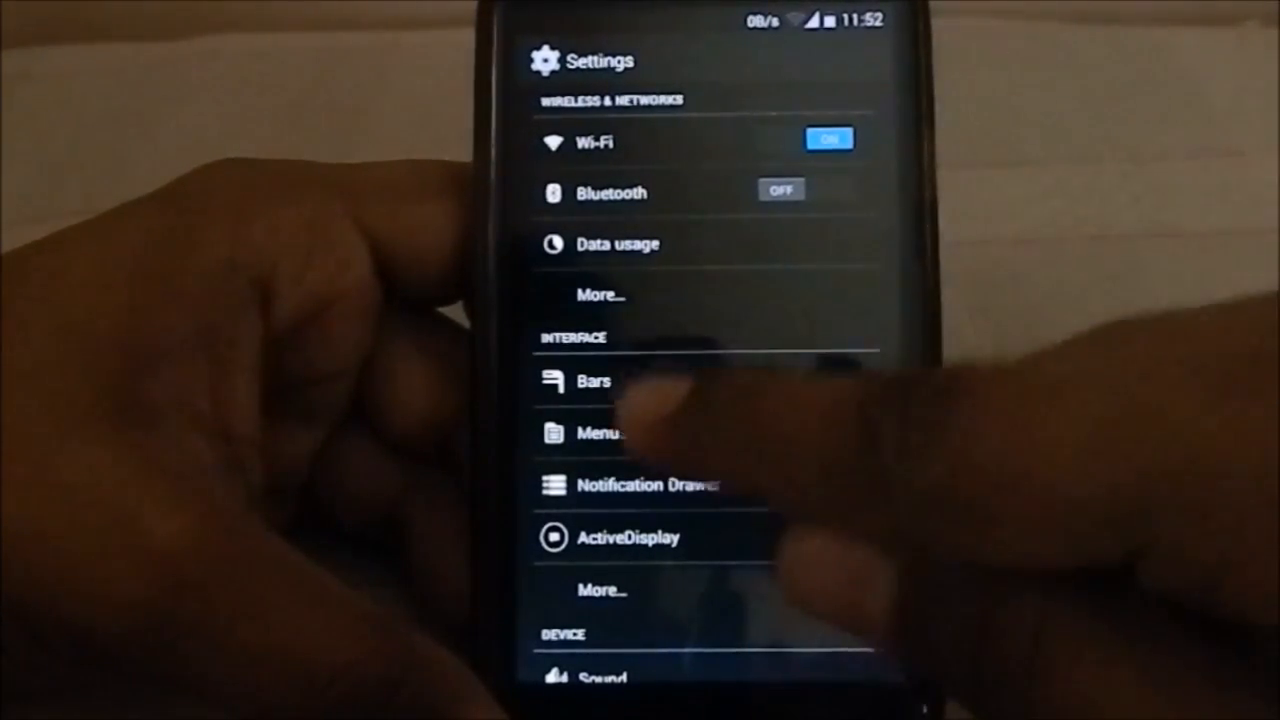
click(598, 432)
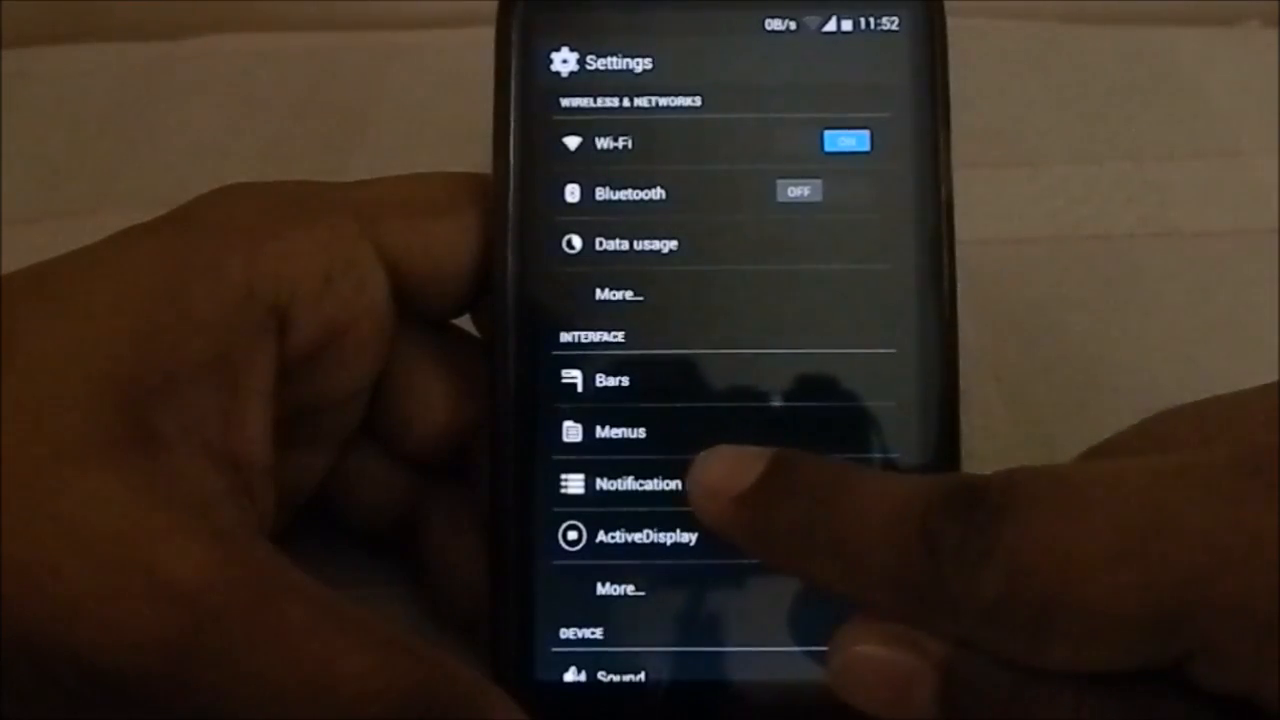
click(636, 484)
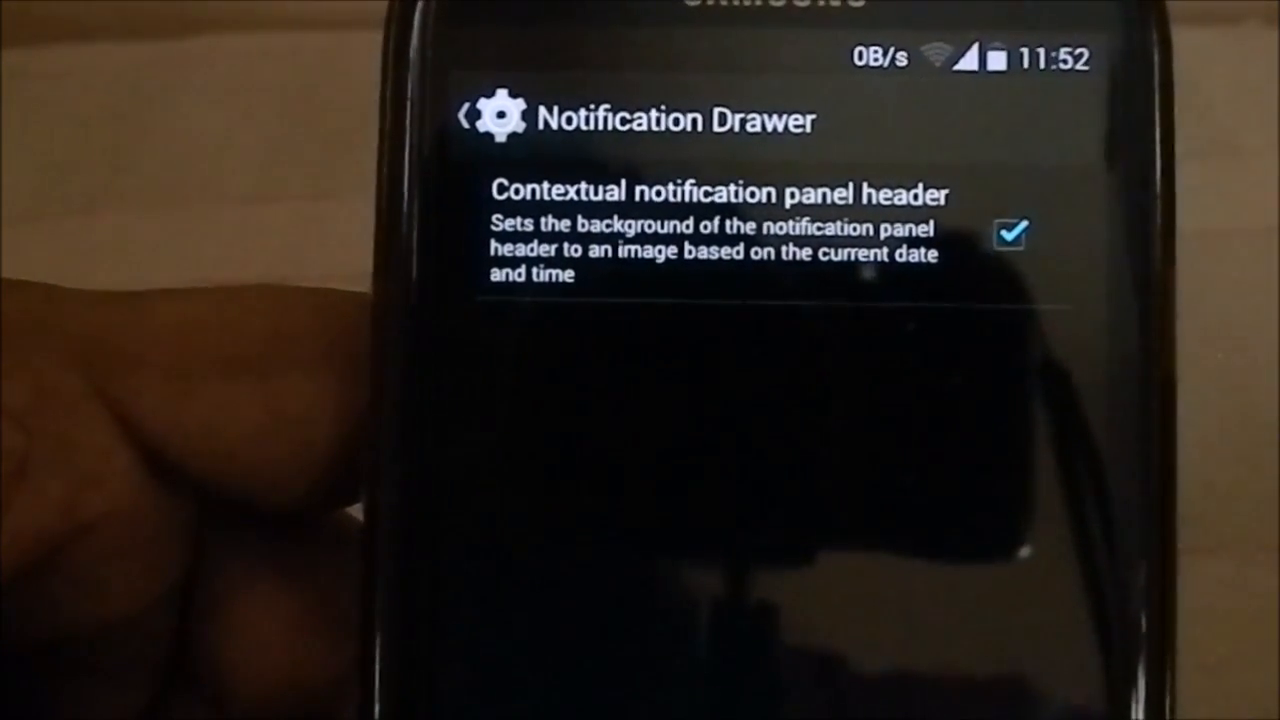
click(484, 114)
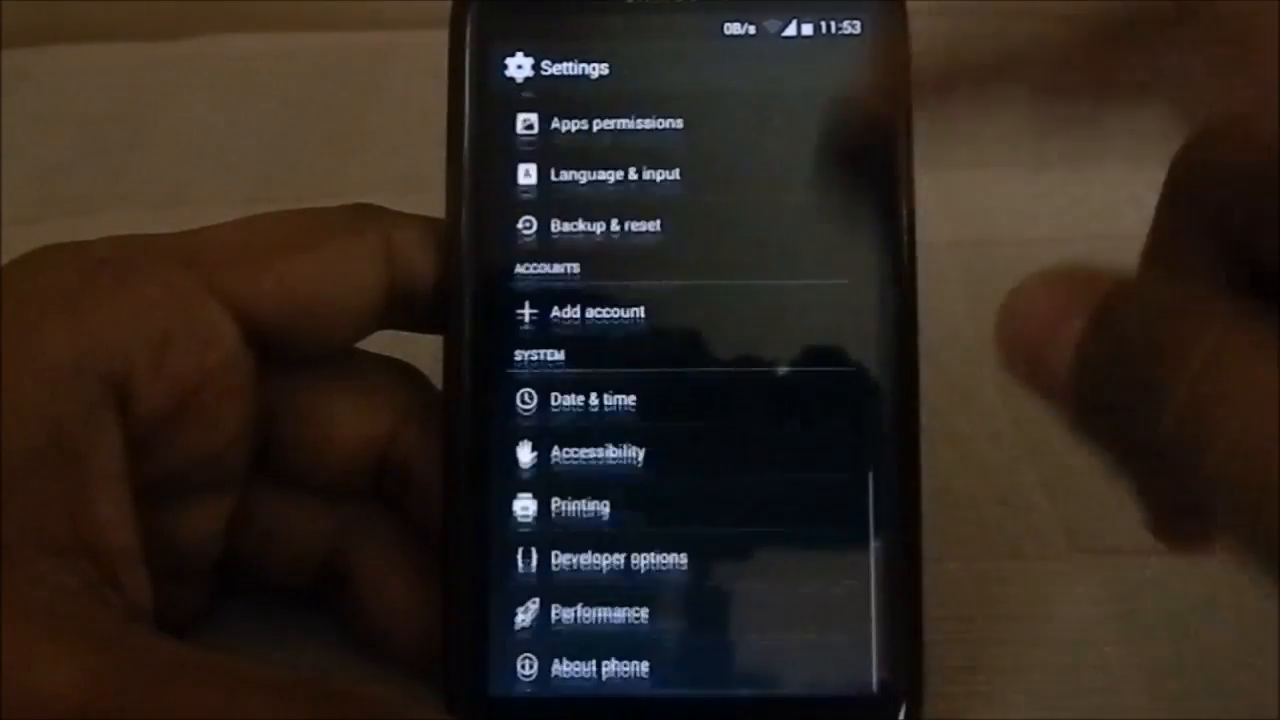
Step: Turn off network-provided date & time, browse the time zone list, and return to Settings
click(592, 400)
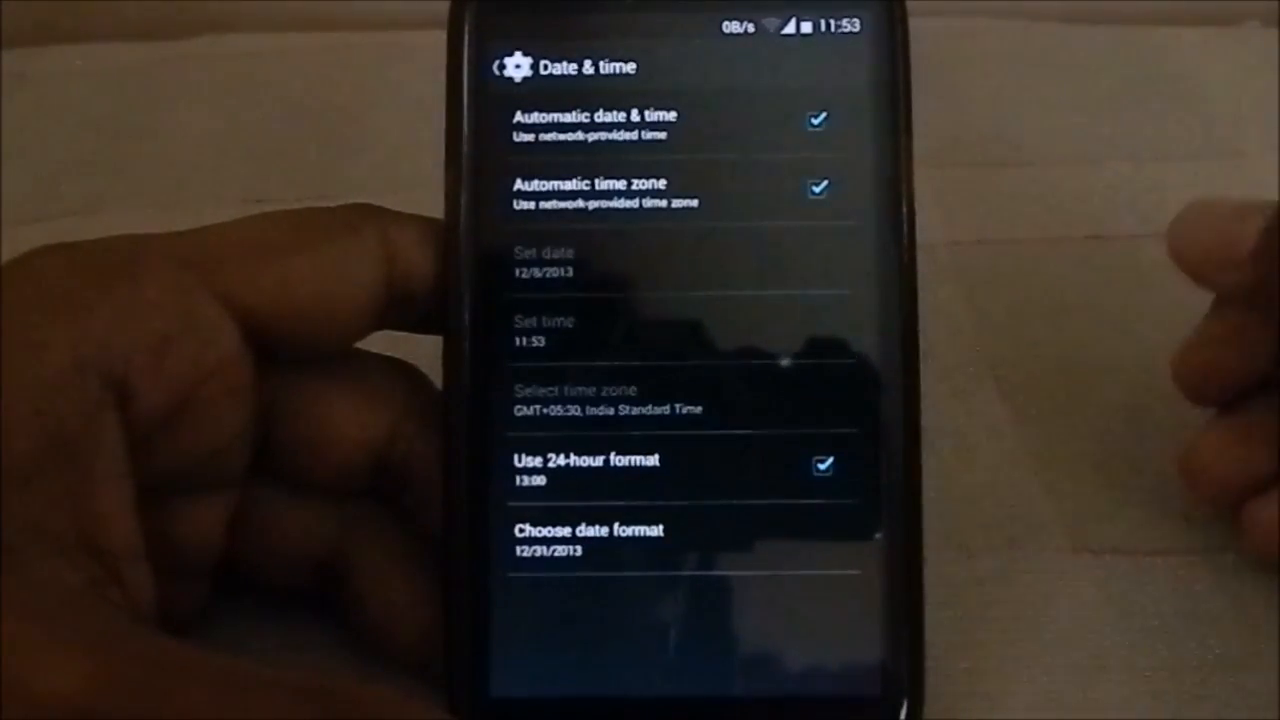
click(816, 120)
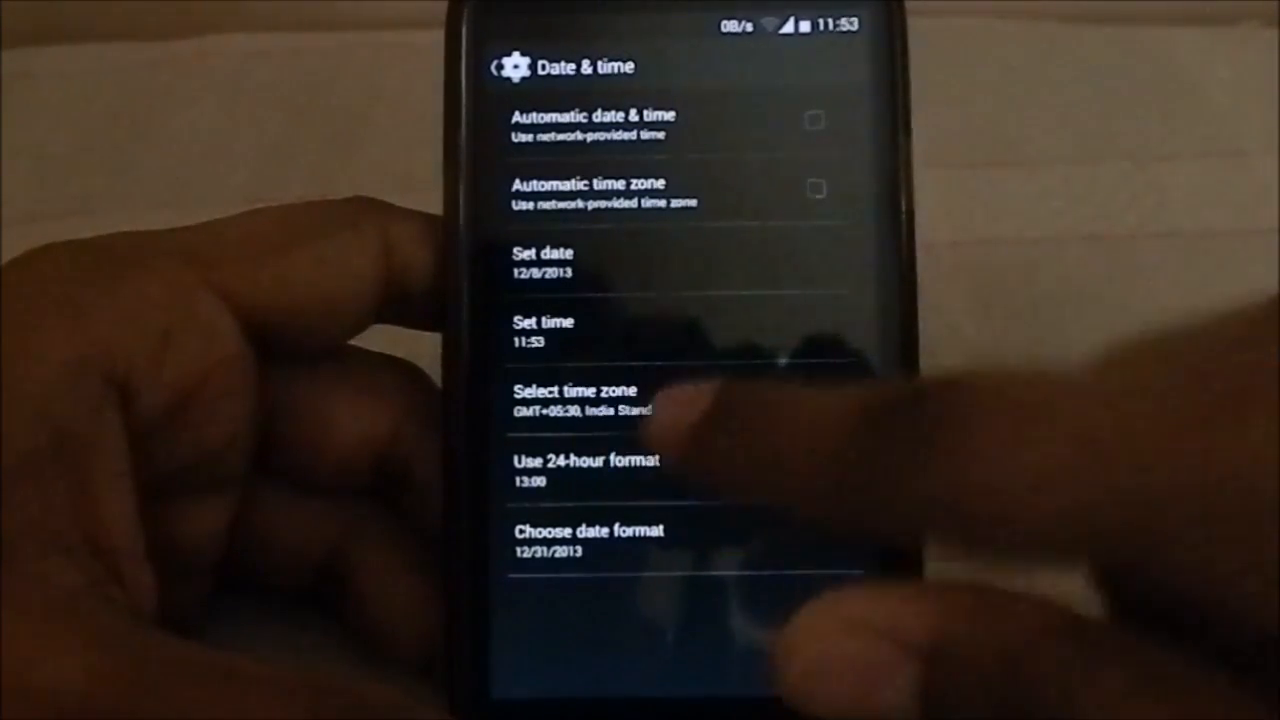
click(576, 390)
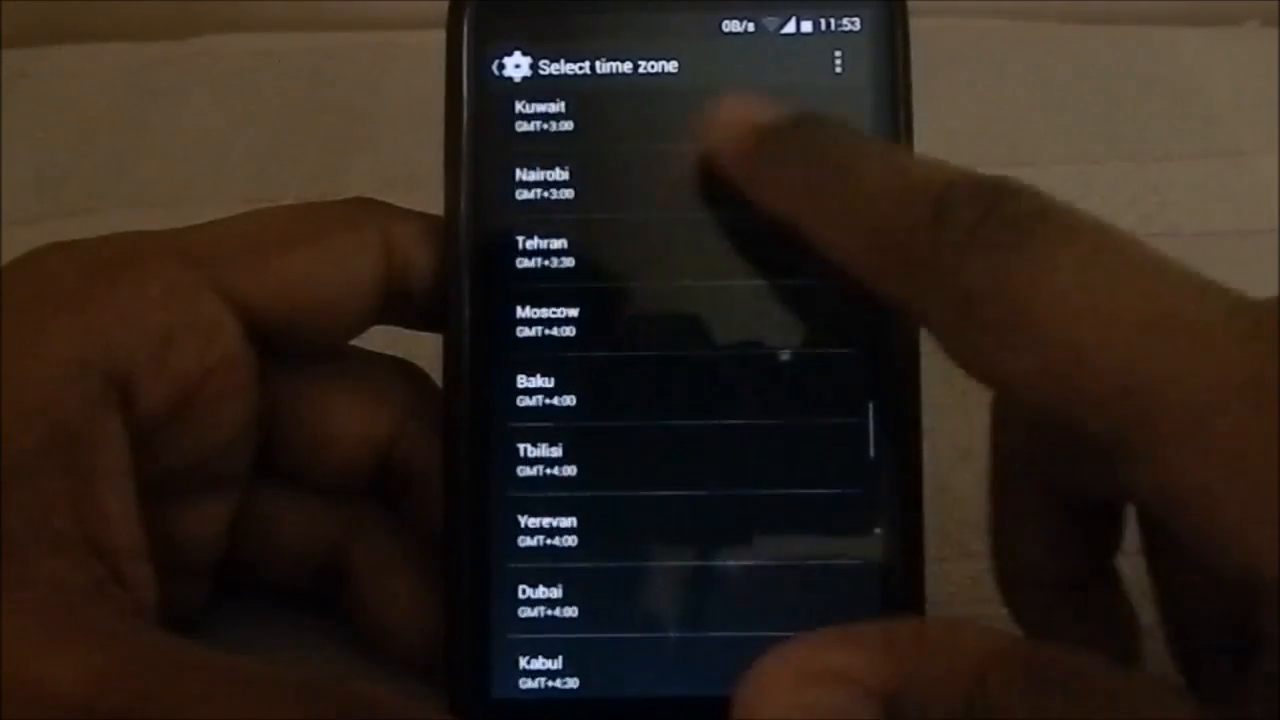
scroll(down, 3)
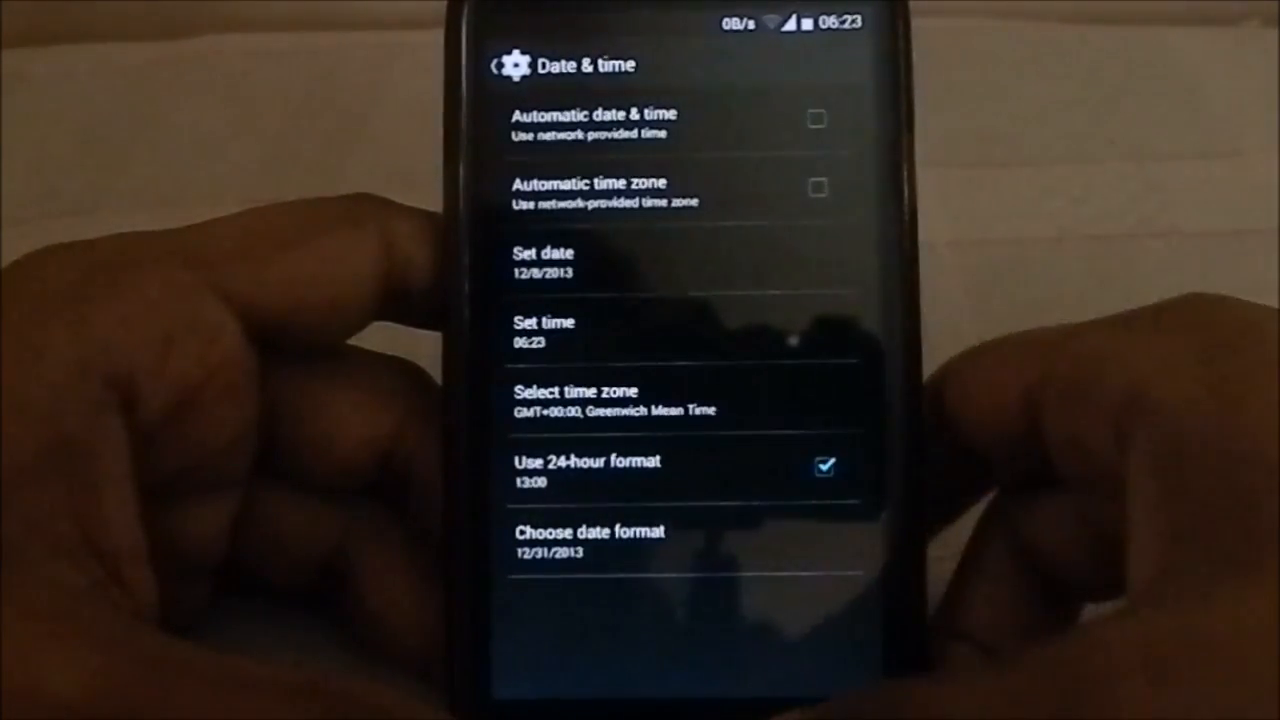
click(496, 64)
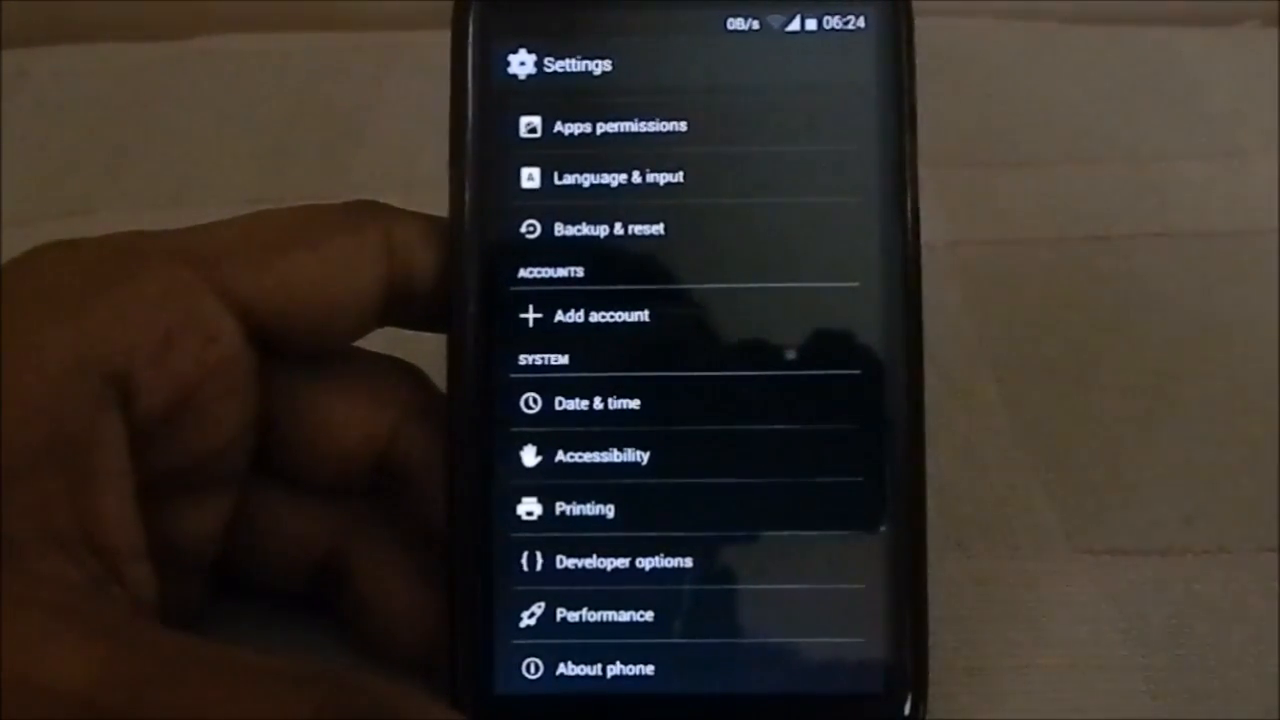
Step: Scroll to the Interface section and enter ActiveDisplay settings
scroll(down, 3)
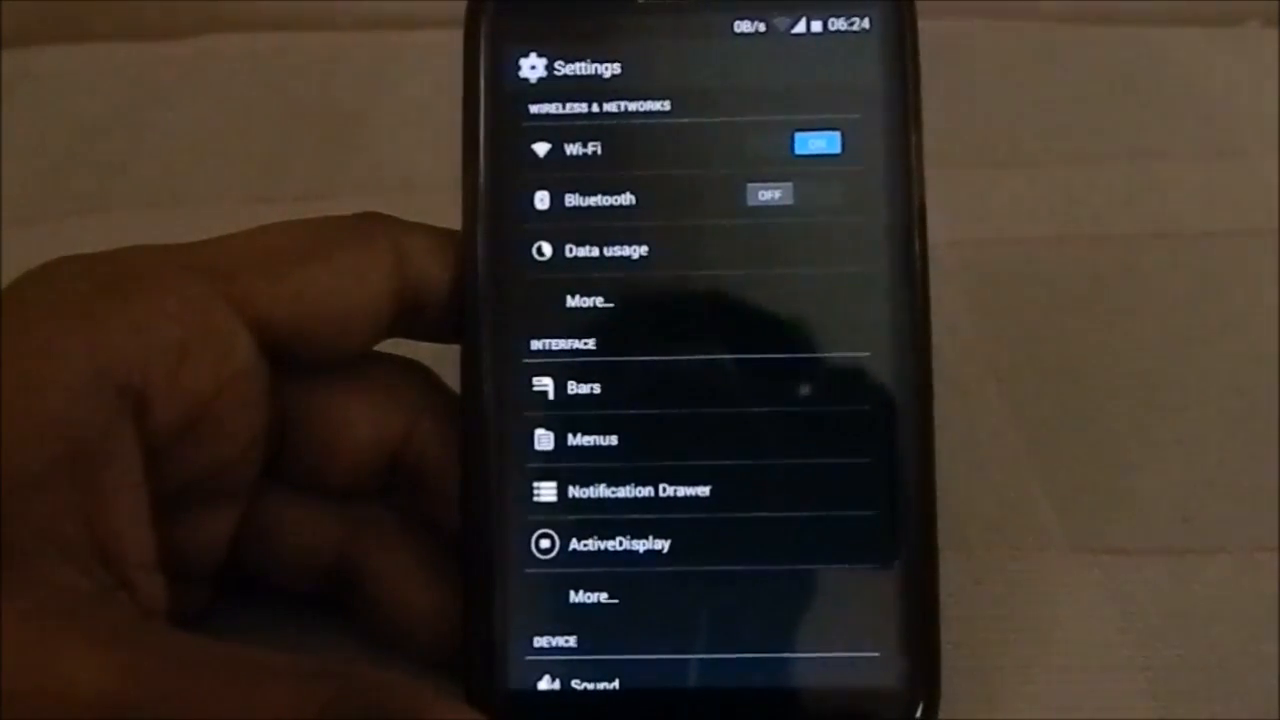
scroll(down, 3)
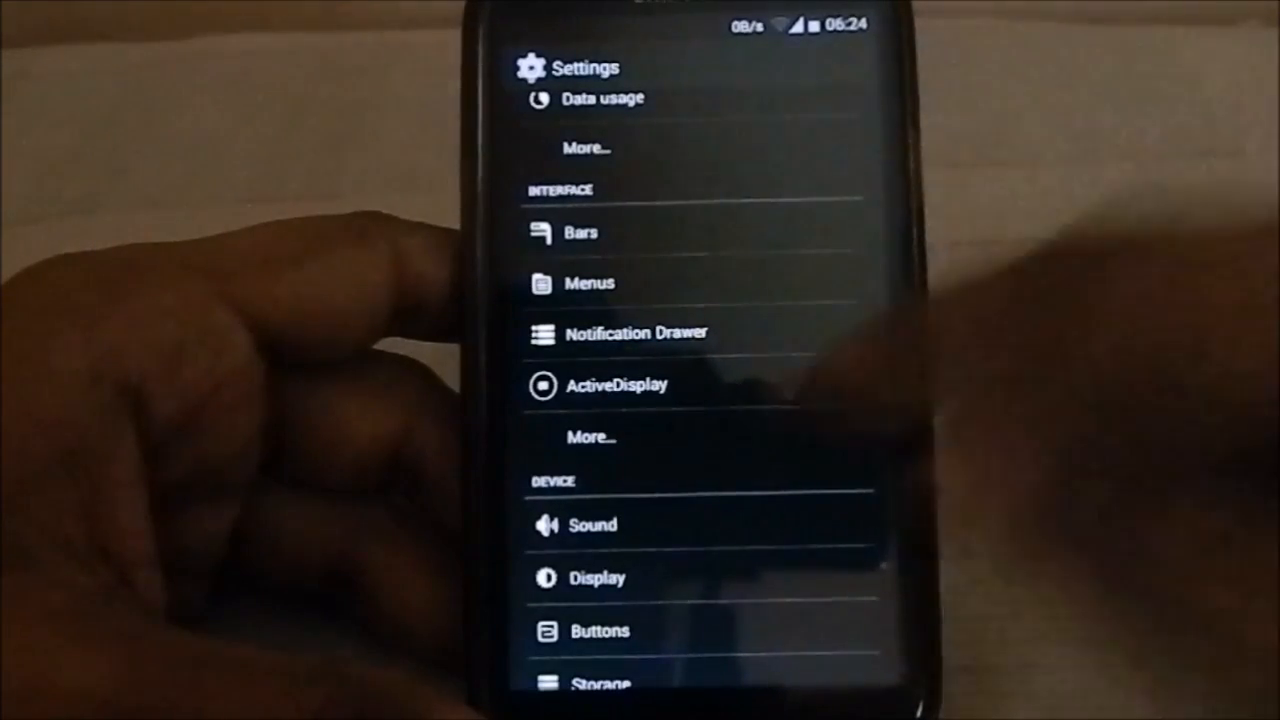
click(616, 384)
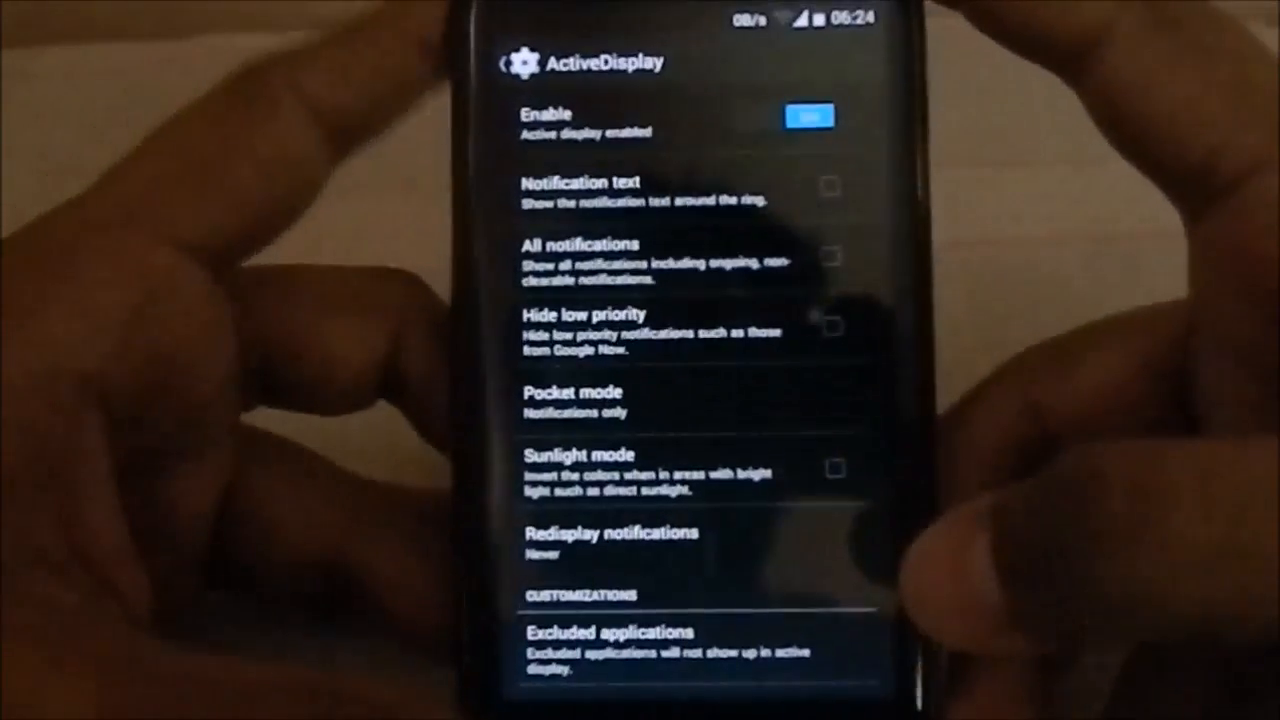
Step: Review the ActiveDisplay options, then enter the Interface 'More…' page
scroll(down, 3)
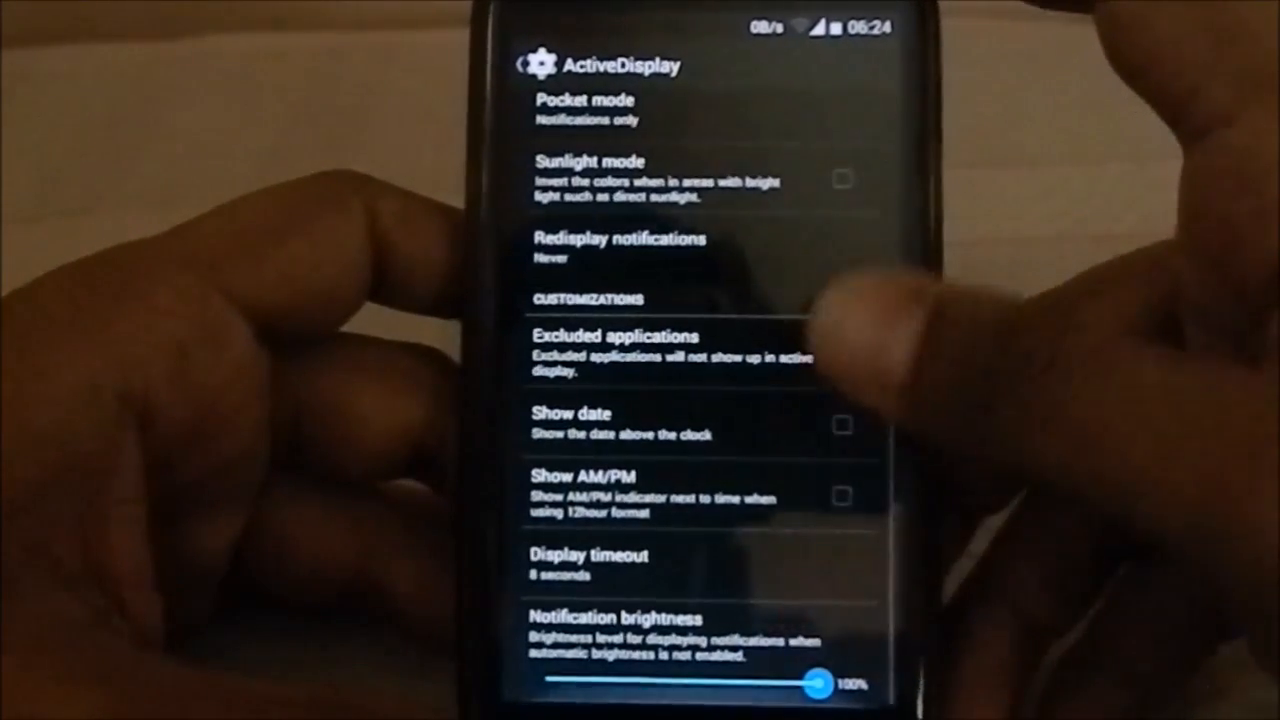
scroll(down, 3)
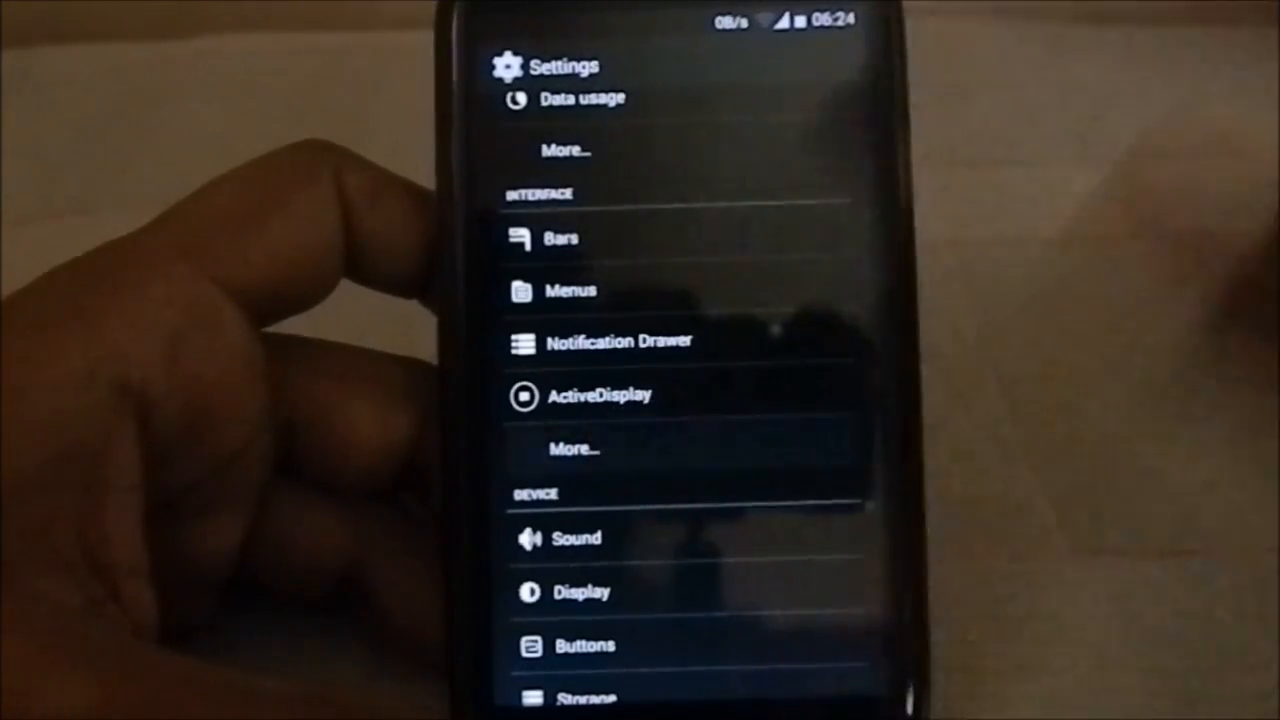
click(572, 448)
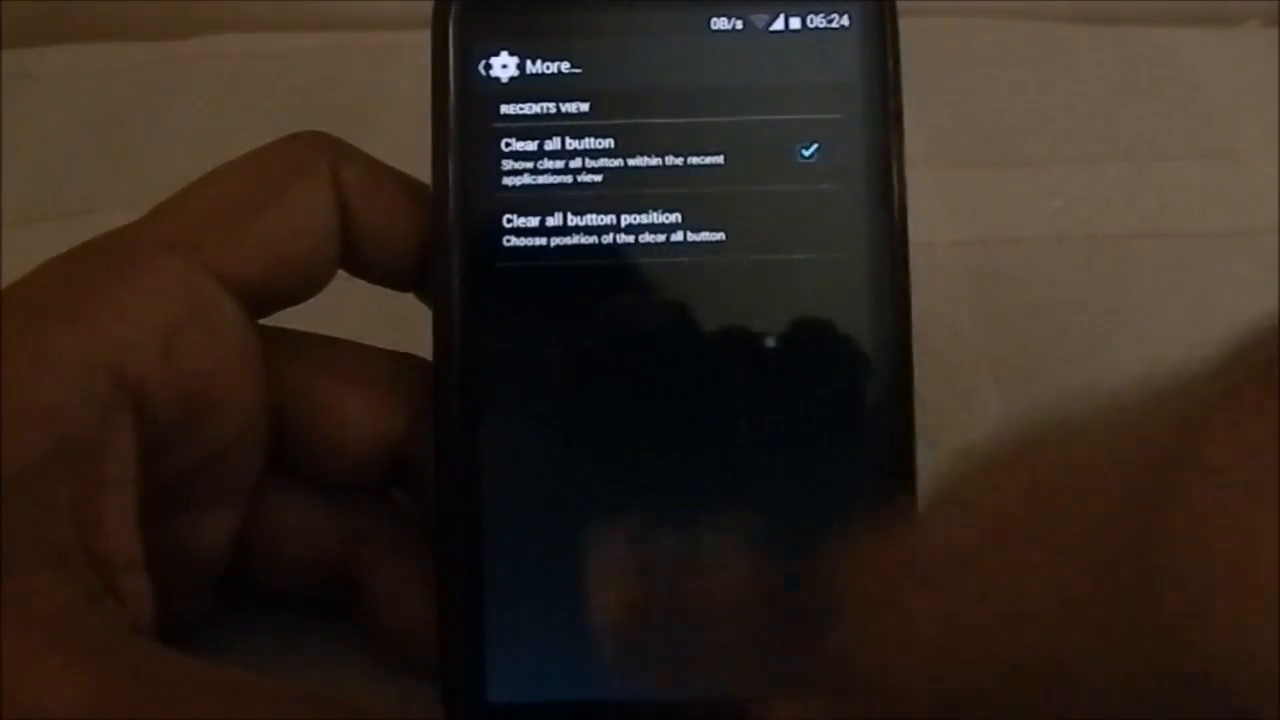
Step: Set the recents clear-all button position to Bottom right and return to Settings
click(588, 224)
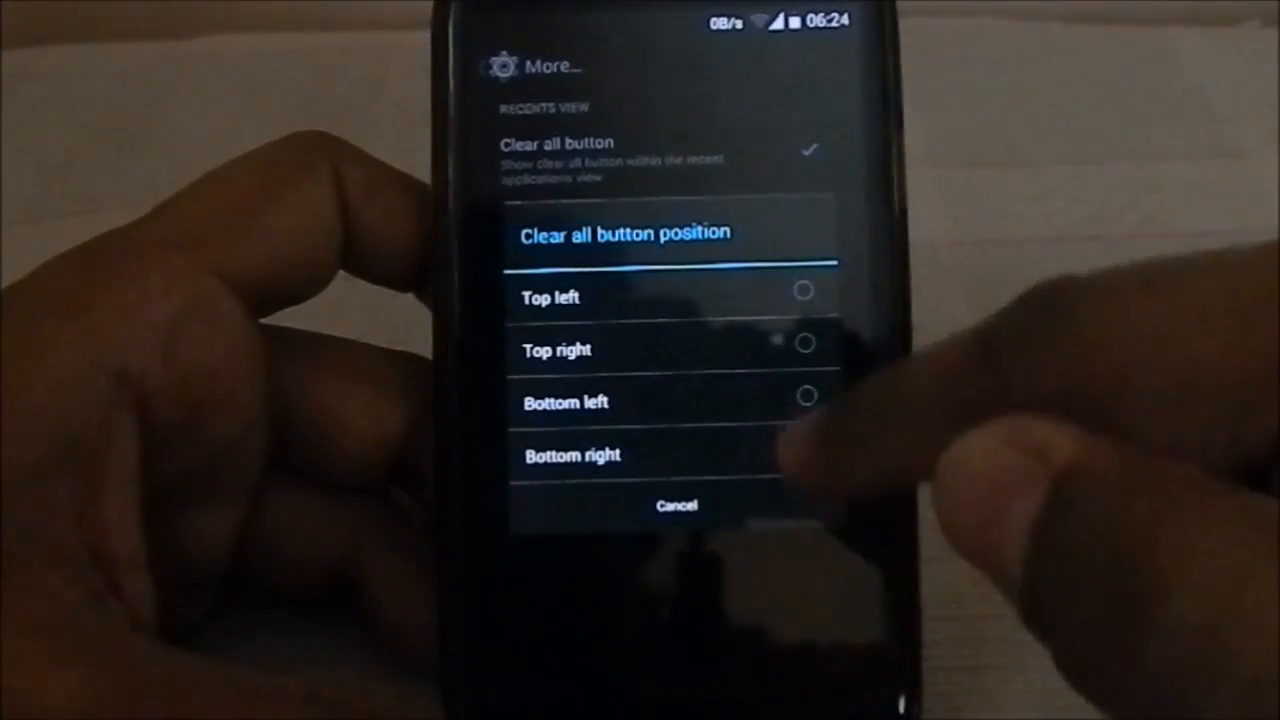
click(804, 454)
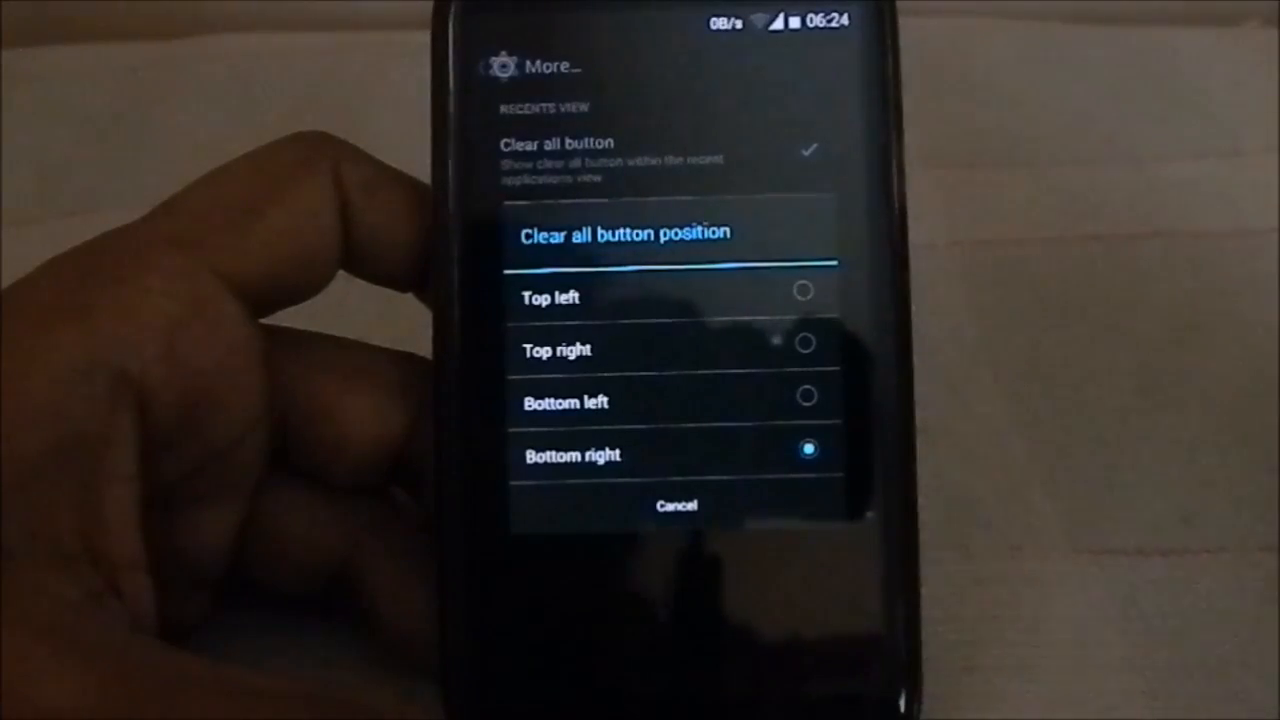
click(676, 504)
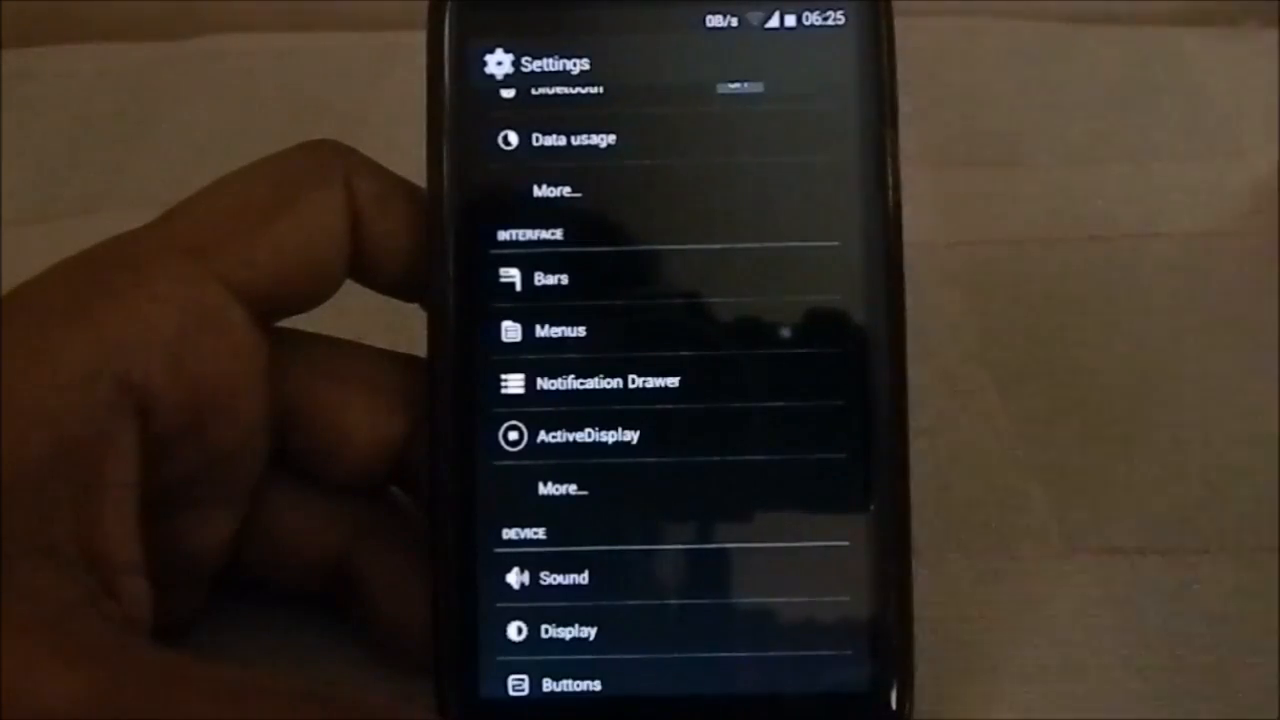
scroll(down, 3)
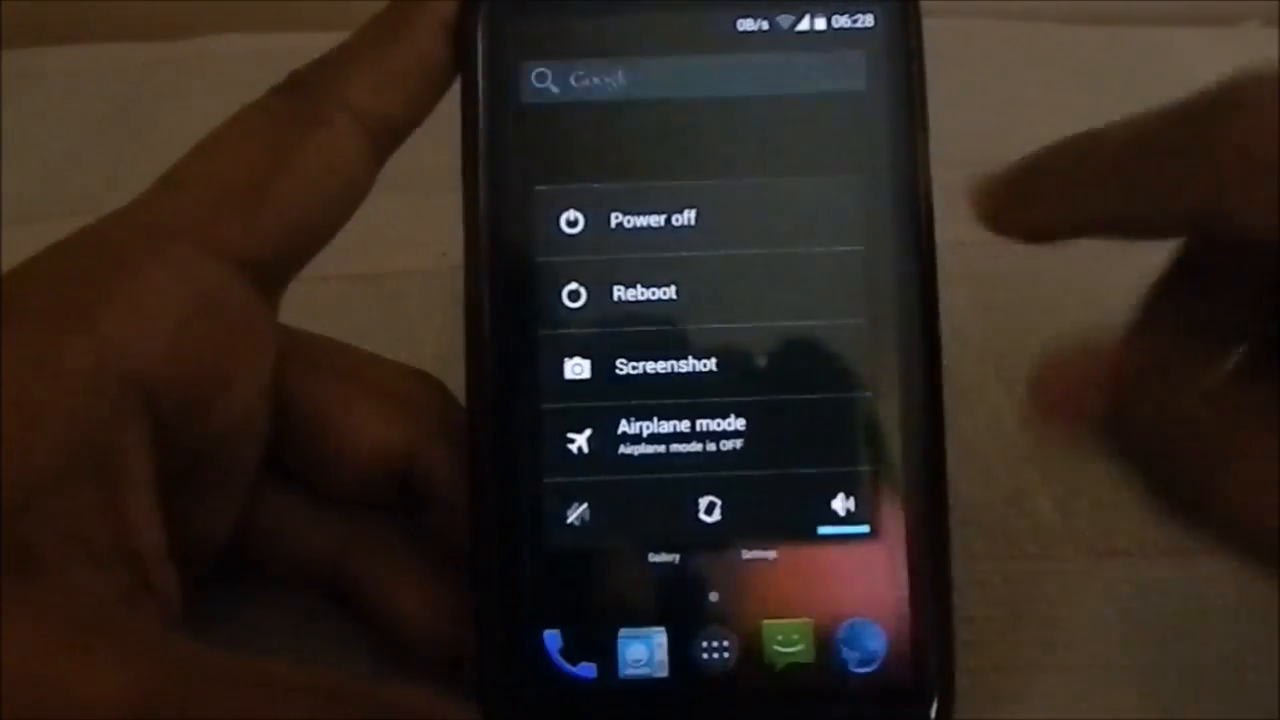
Step: Reboot the phone from the power menu's Reboot option
click(652, 218)
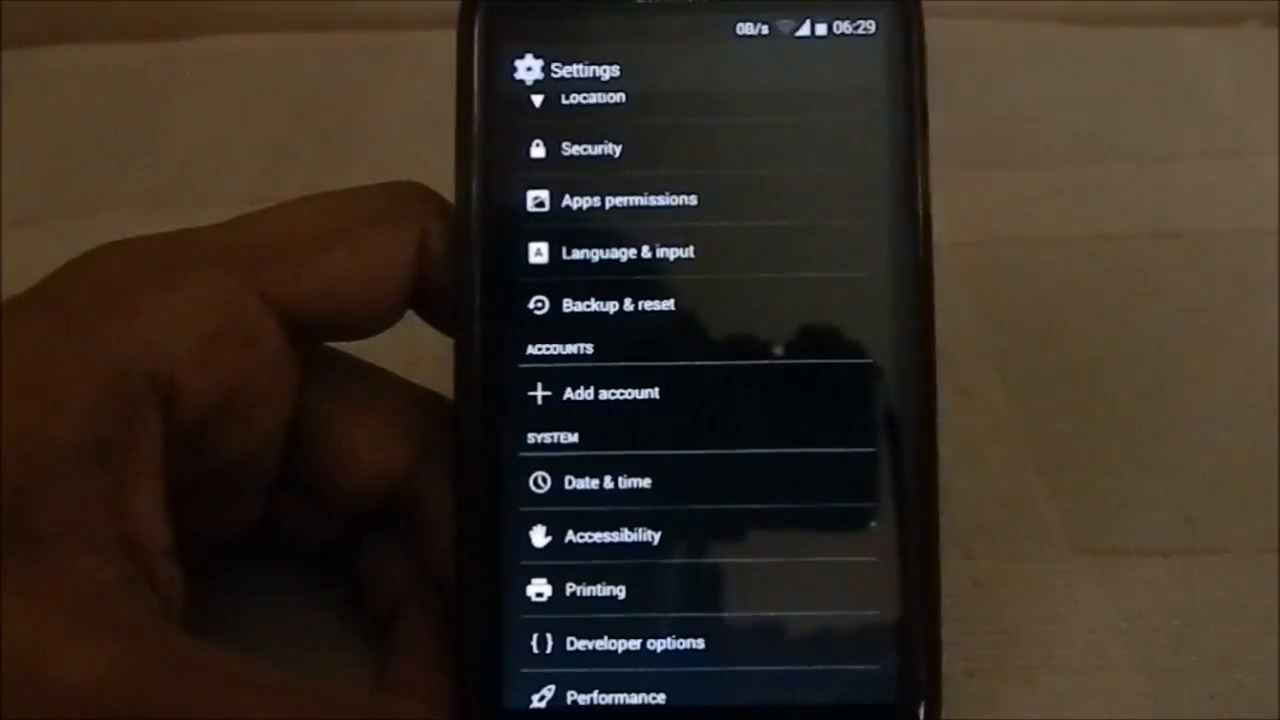
scroll(down, 3)
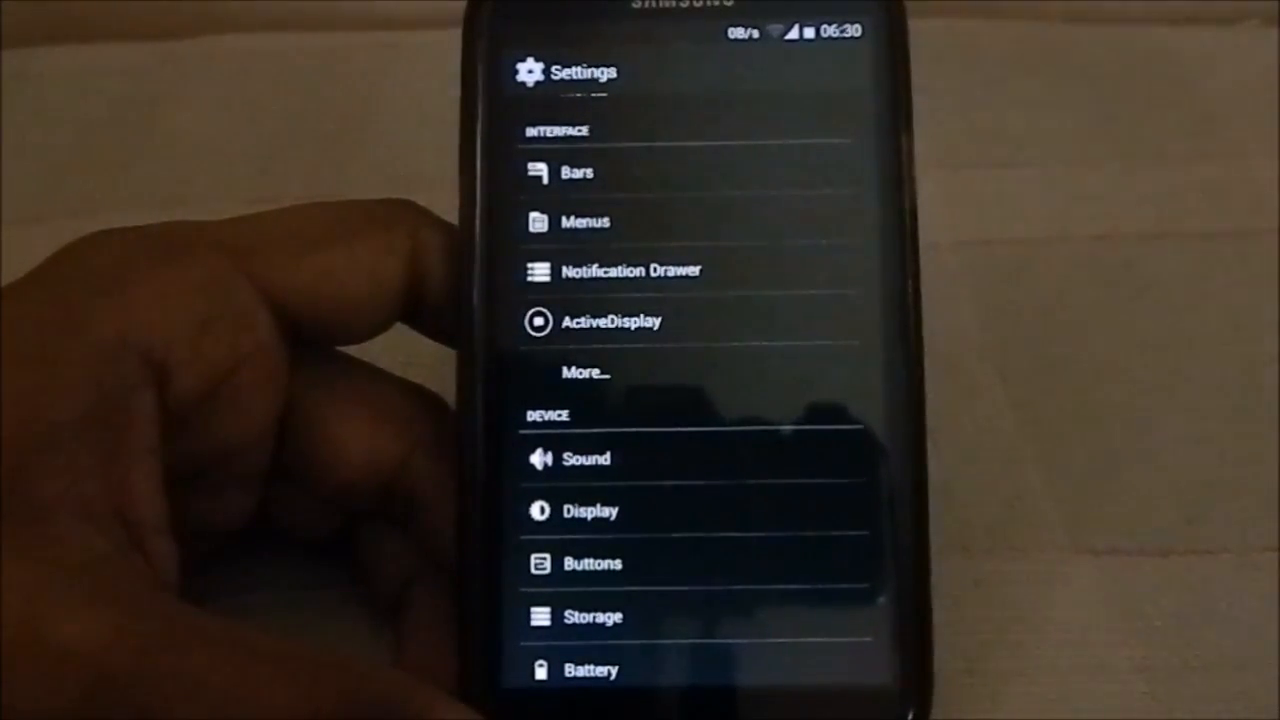
scroll(down, 3)
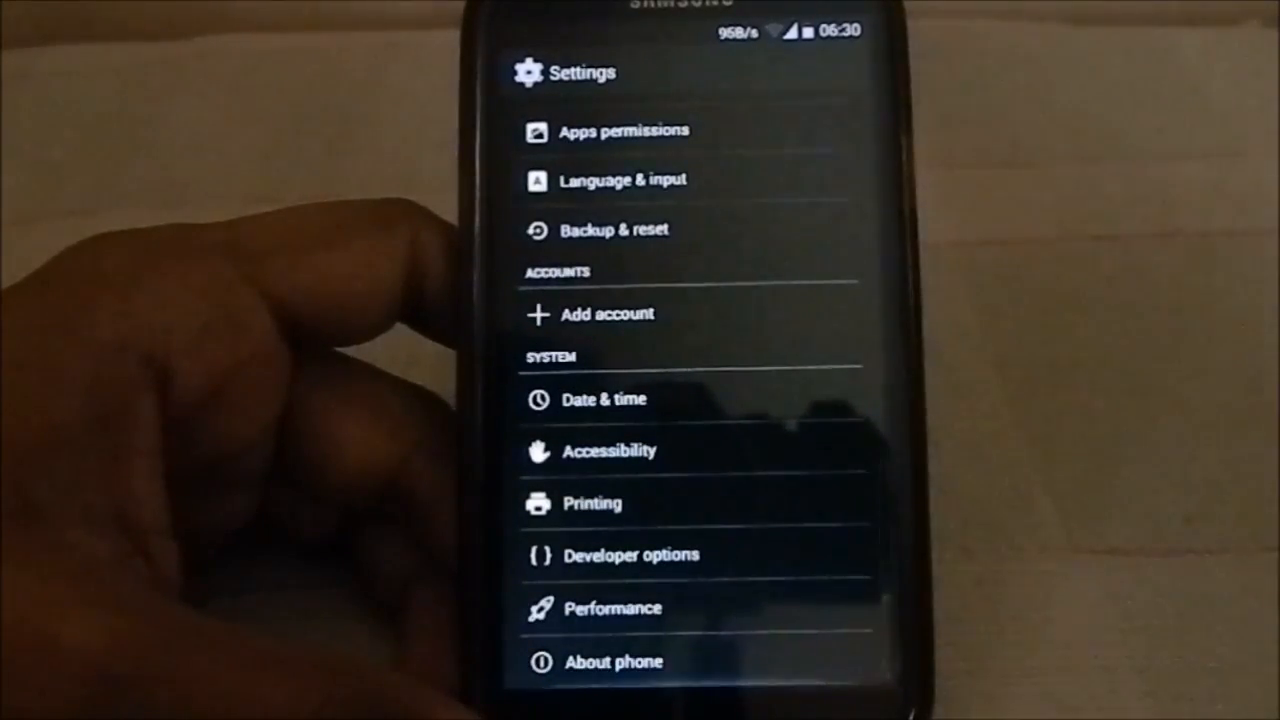